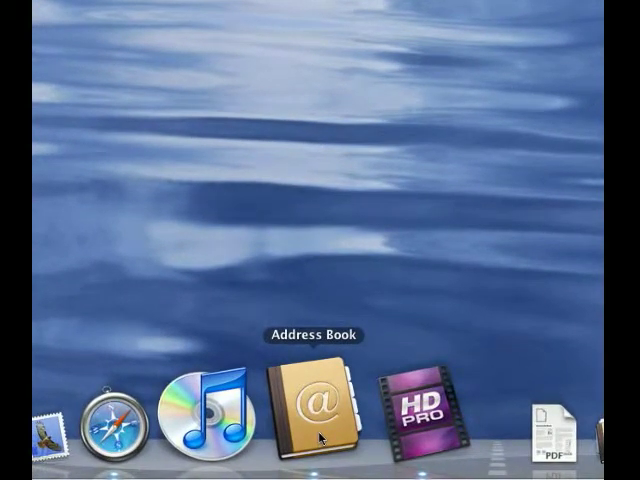
Launch Address Book so its contact groups and Directory Services are listed.
right_click(316, 416)
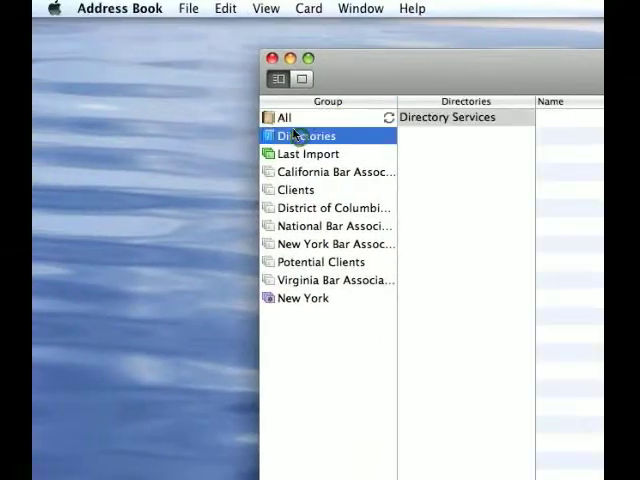
View the All group, then the still-empty Clients group.
left_click(278, 116)
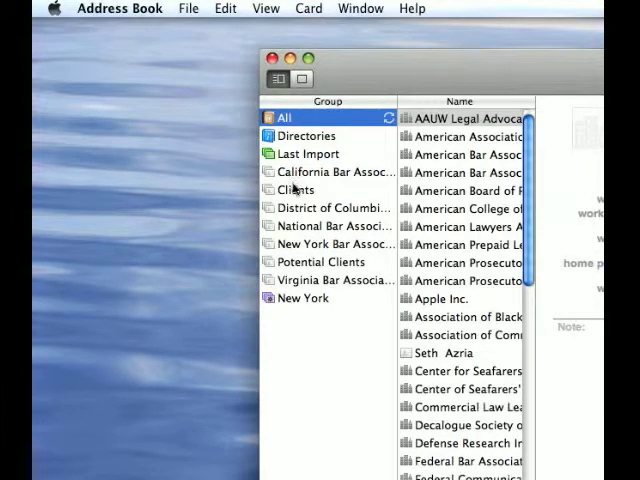
left_click(296, 188)
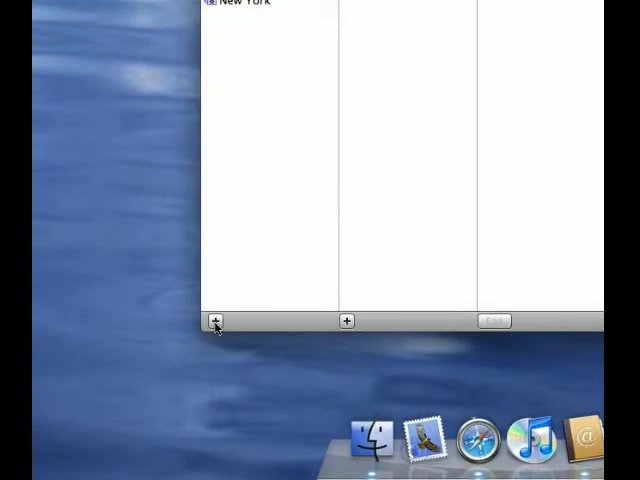
Create a new contact group named Judges, then return to the Clients group.
left_click(214, 320)
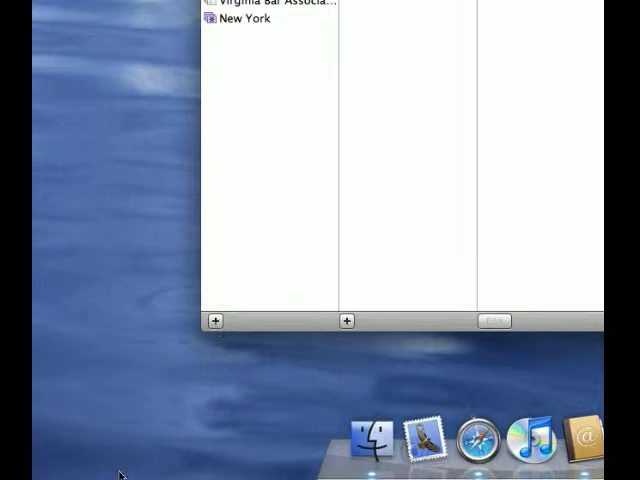
left_click(240, 148)
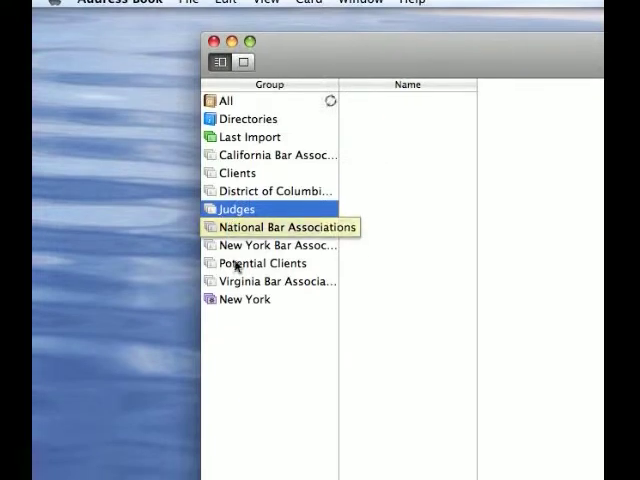
left_click(236, 184)
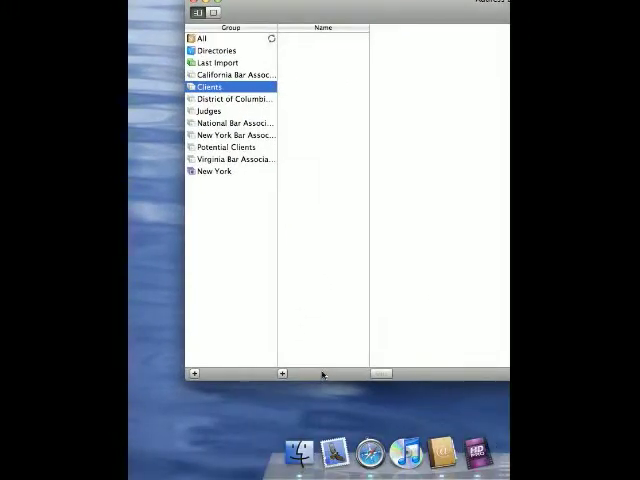
left_click(280, 374)
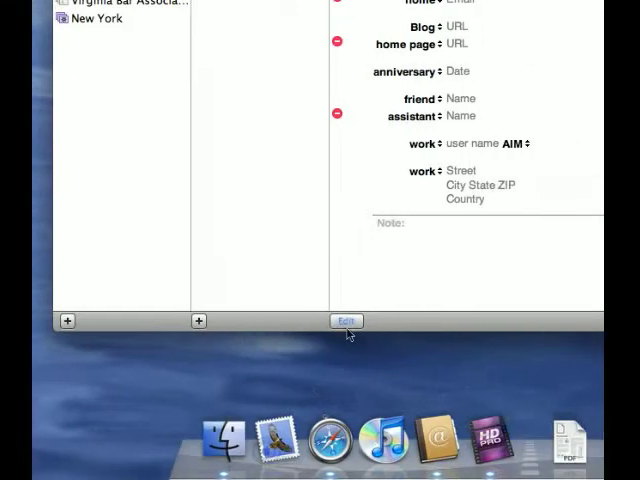
left_click(346, 320)
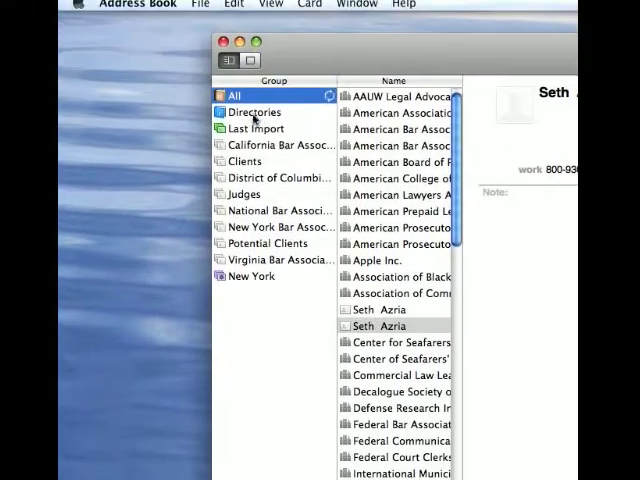
left_click(244, 178)
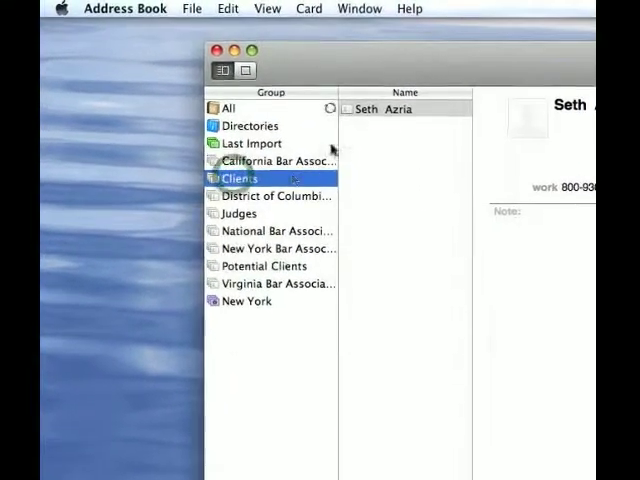
left_click(270, 200)
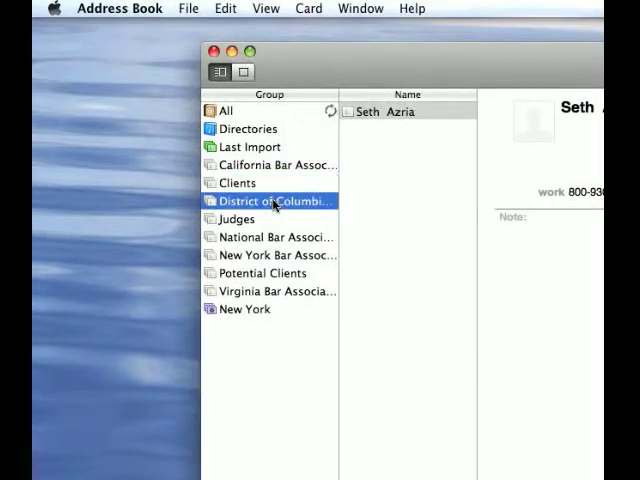
left_click(228, 182)
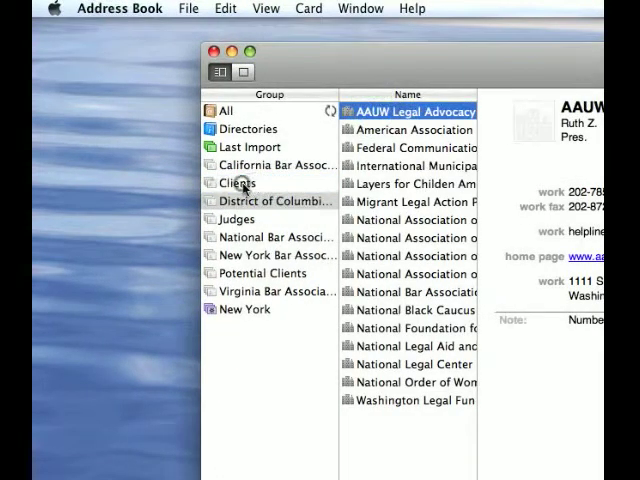
left_click(234, 182)
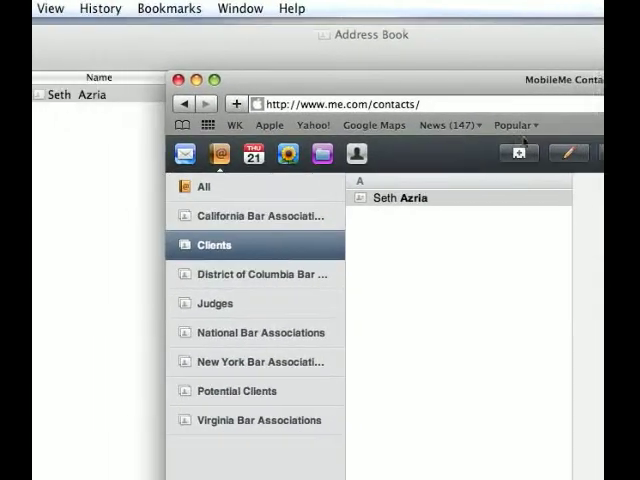
left_click(330, 104)
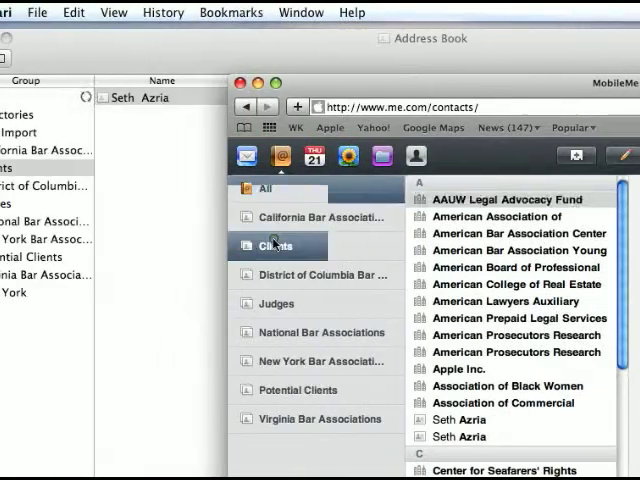
left_click(272, 244)
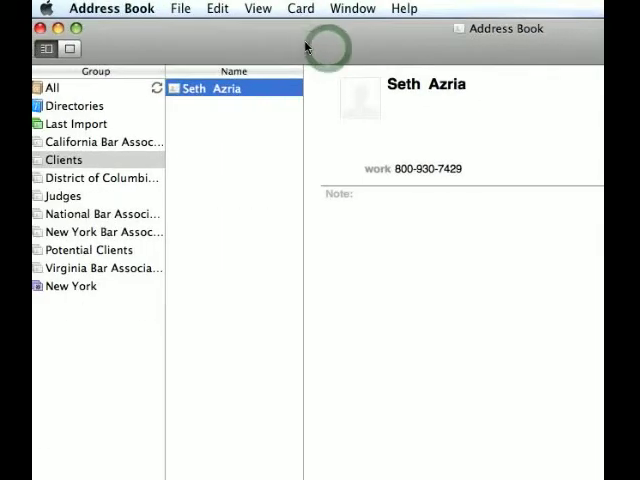
In Preferences > Template, adjust card fields and label the third phone field work fax.
left_click(112, 8)
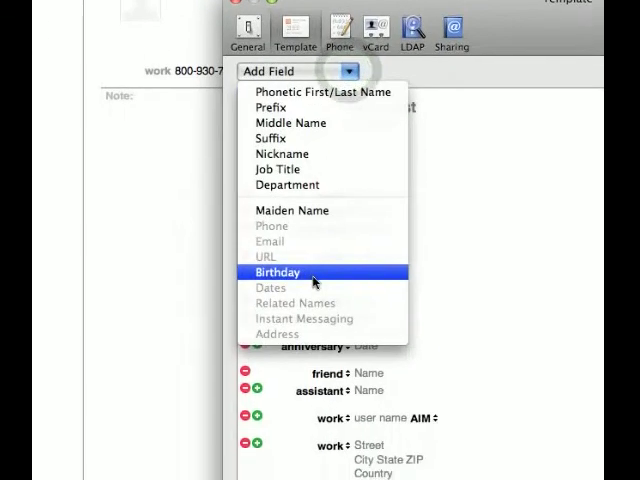
left_click(278, 272)
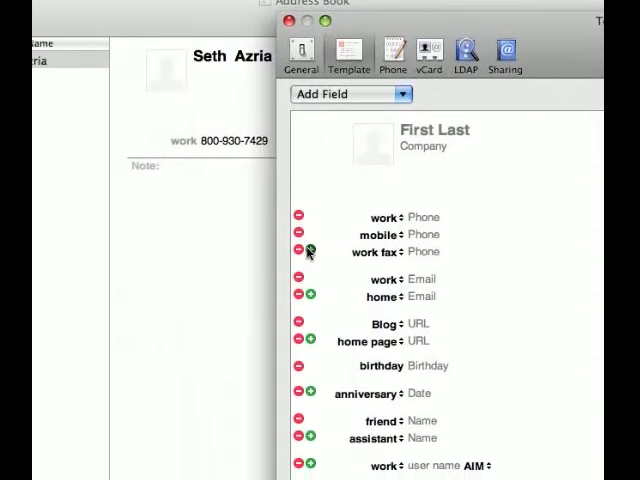
left_click(310, 252)
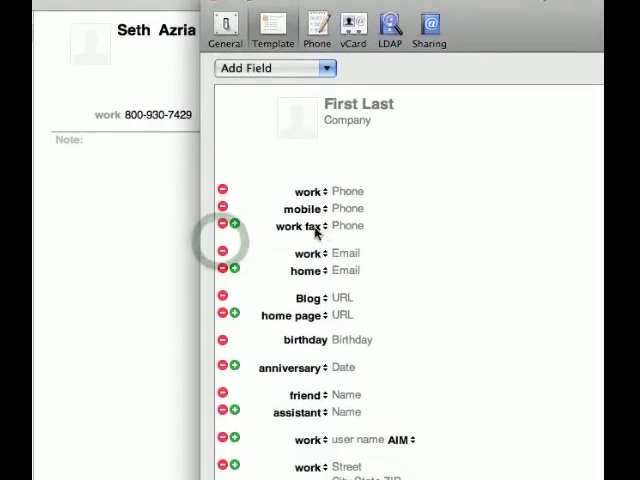
left_click(304, 228)
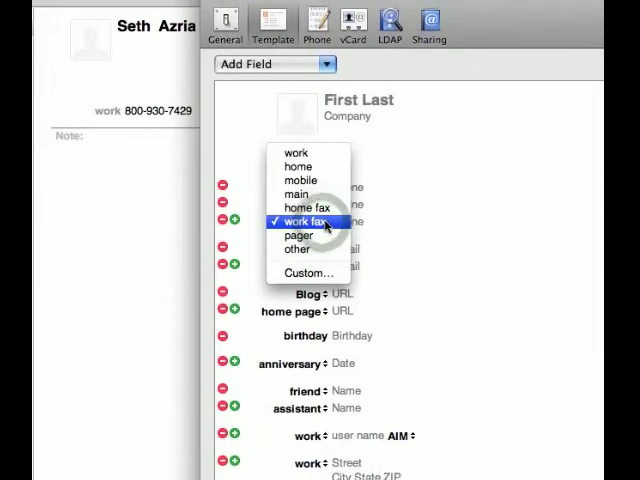
left_click(304, 220)
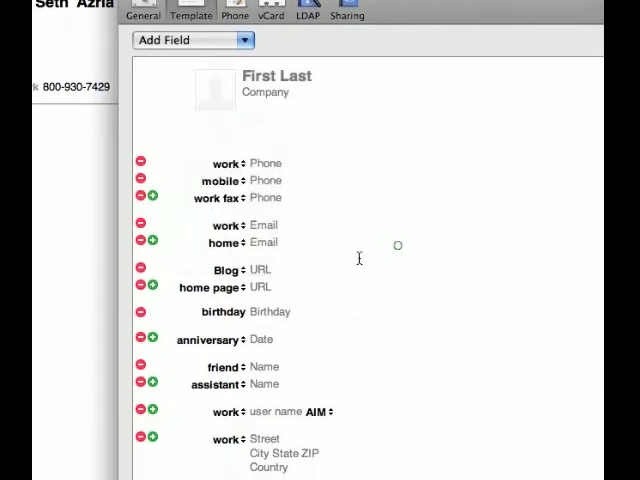
Give the URL field a custom label named Blog and close Preferences.
left_click(222, 268)
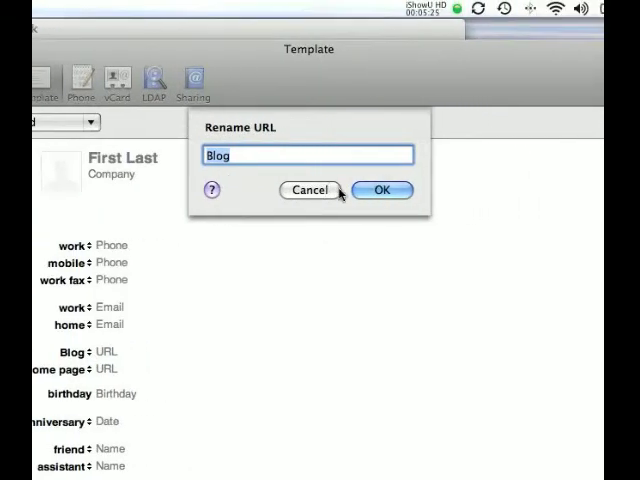
left_click(382, 190)
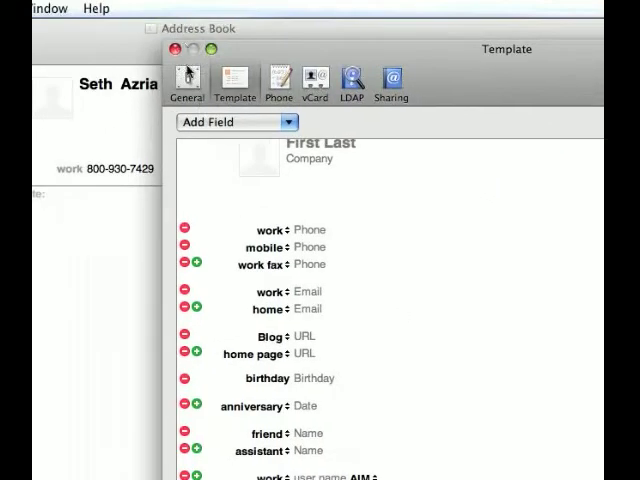
left_click(176, 48)
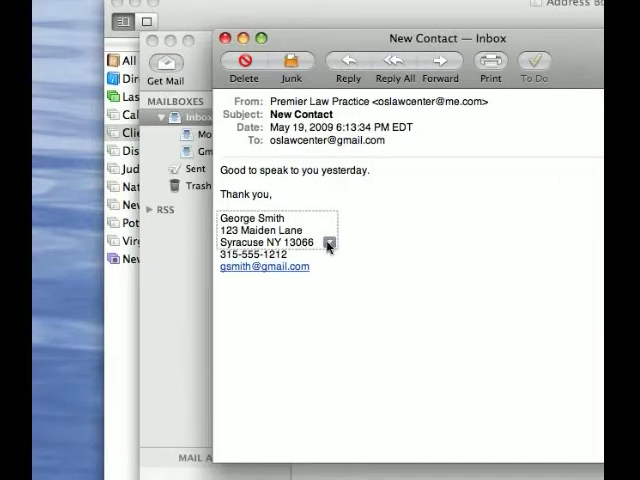
left_click(330, 244)
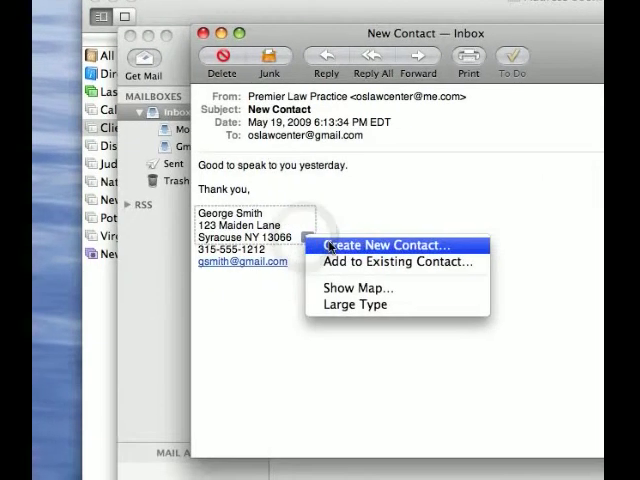
left_click(382, 244)
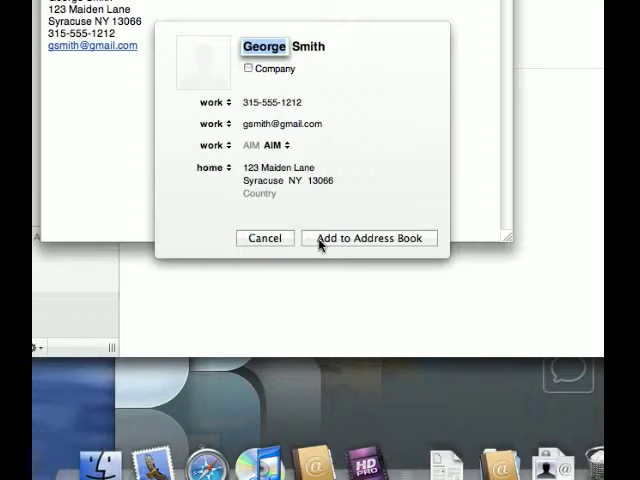
left_click(368, 238)
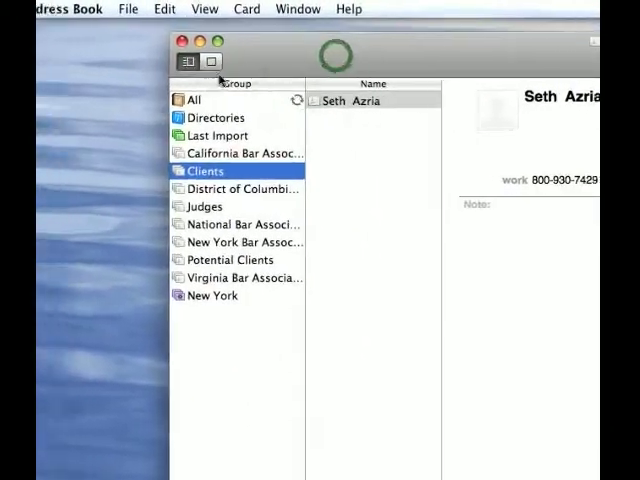
left_click(192, 100)
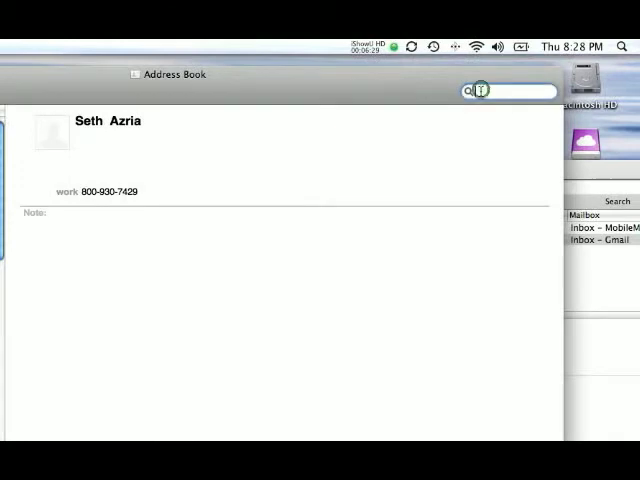
type("gear")
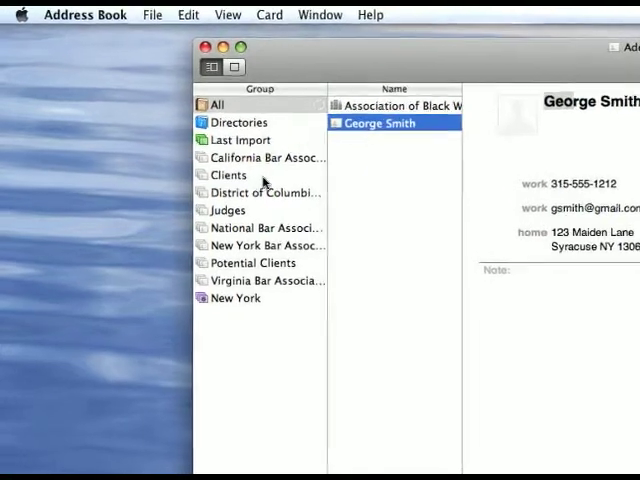
left_click(224, 172)
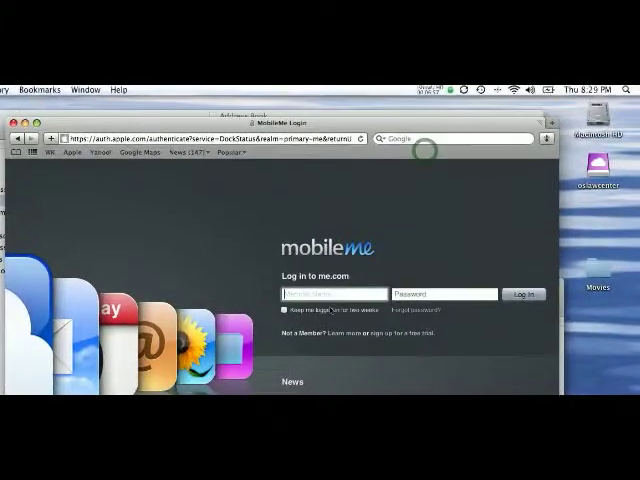
Sign in to MobileMe at me.com and go to the online Contacts.
type("os")
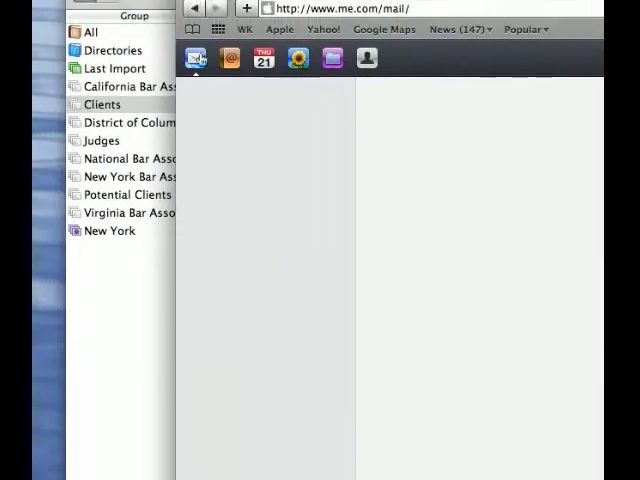
left_click(312, 132)
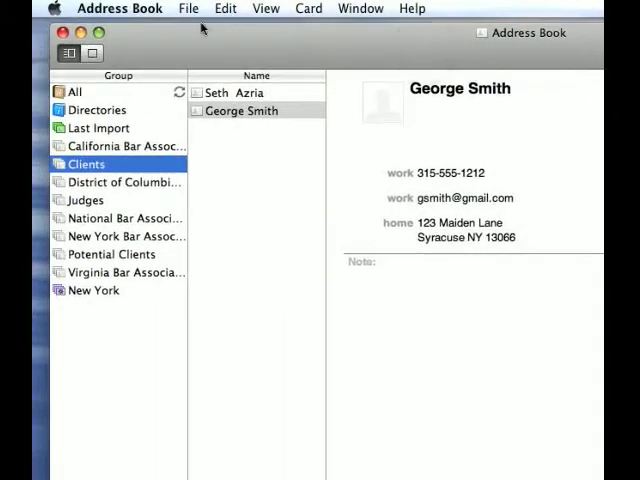
mouse_move(164, 46)
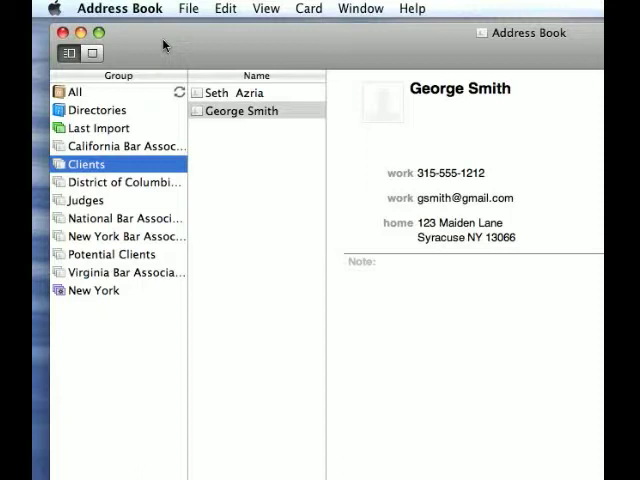
mouse_move(80, 308)
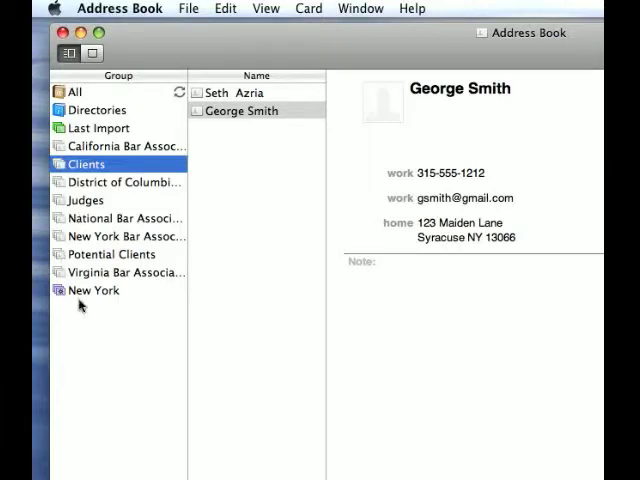
View the New York group's contacts, then return to the full All contacts list.
left_click(94, 290)
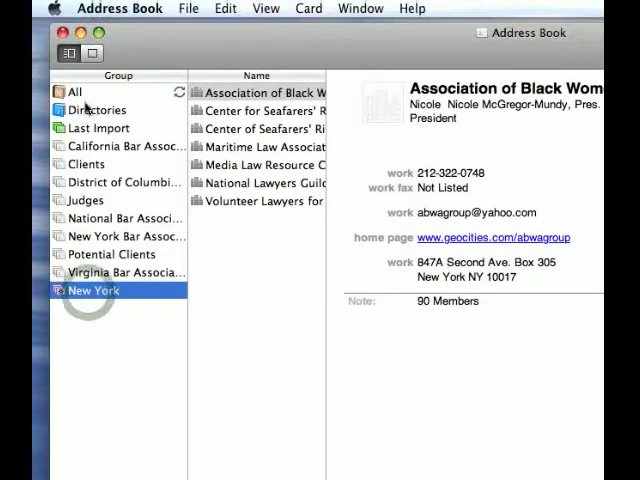
left_click(72, 92)
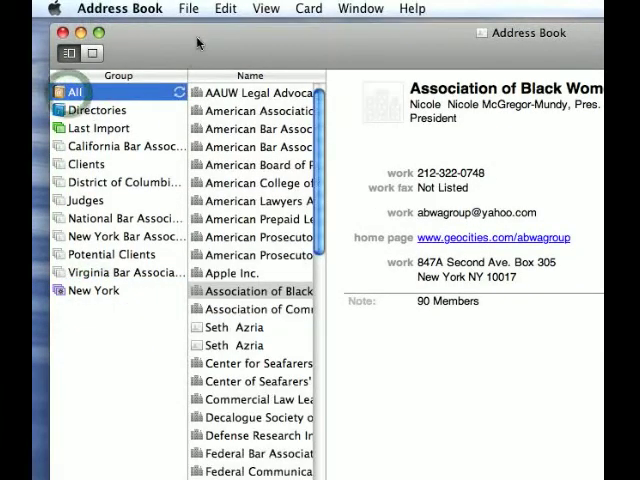